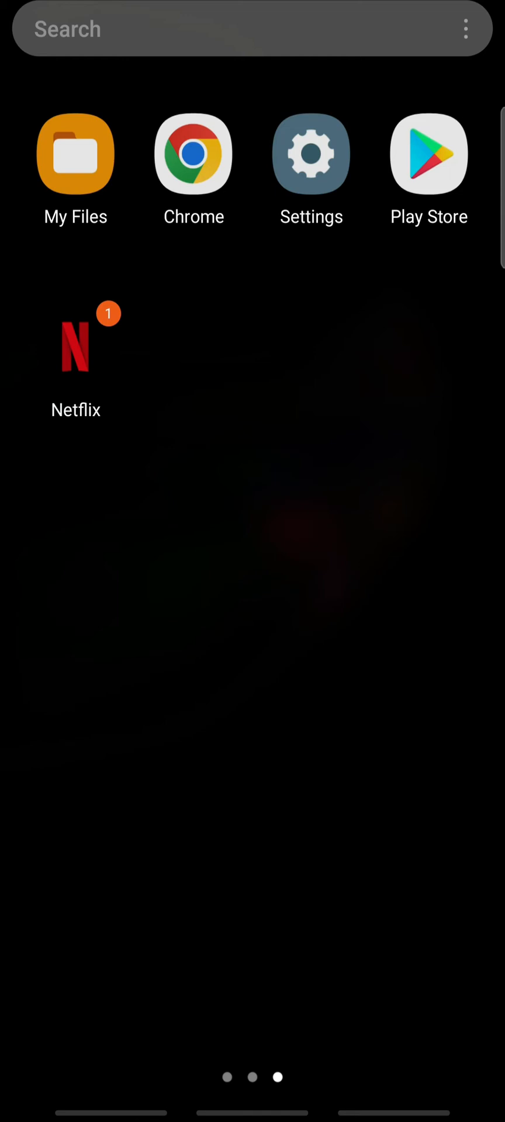
Launch the Settings app from the home screen to its main category list
left_click(311, 153)
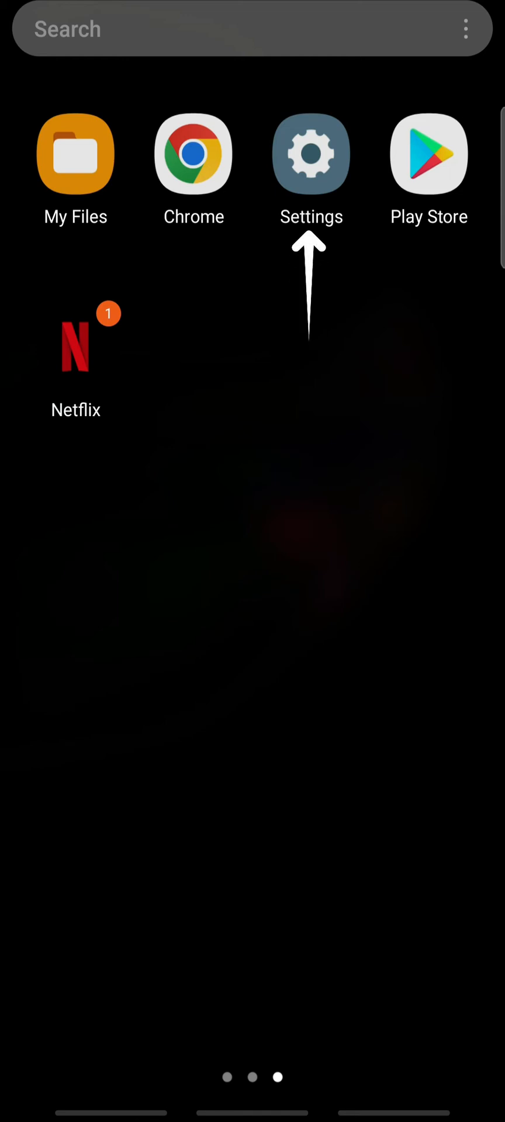
left_click(311, 153)
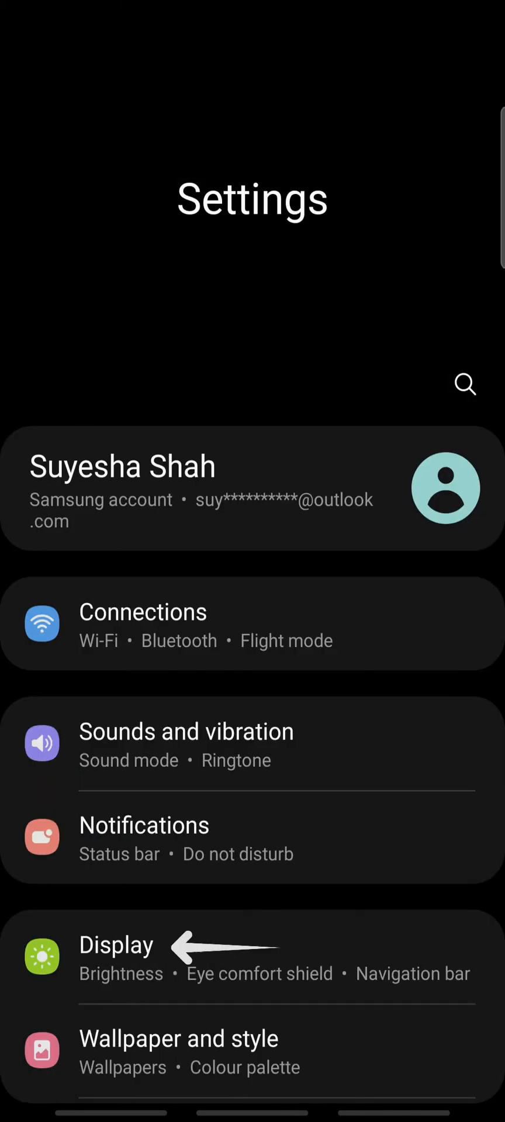
Navigate through Display to the Full screen apps page listing Daraz and Netflix
left_click(115, 944)
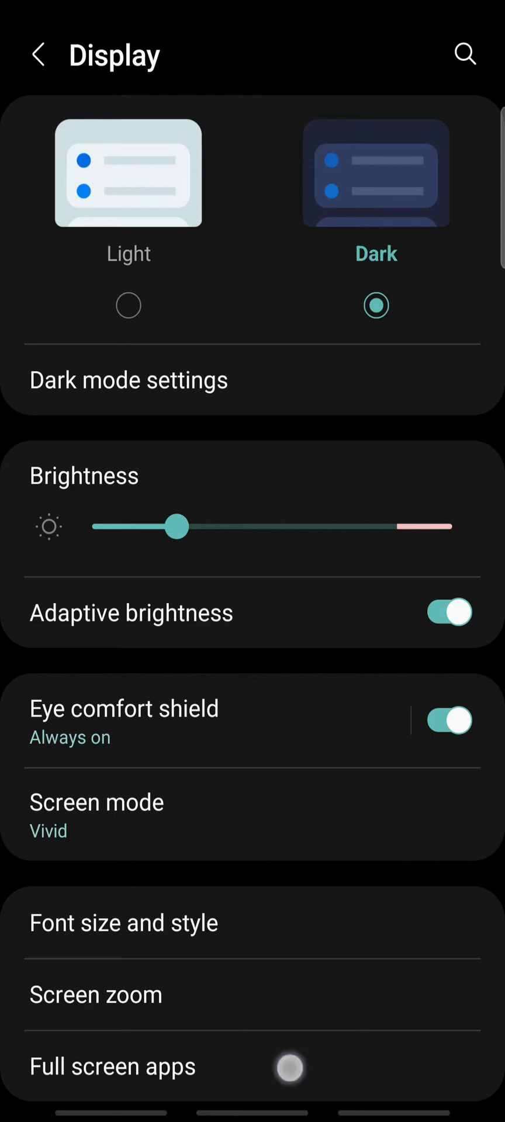
left_click(112, 1066)
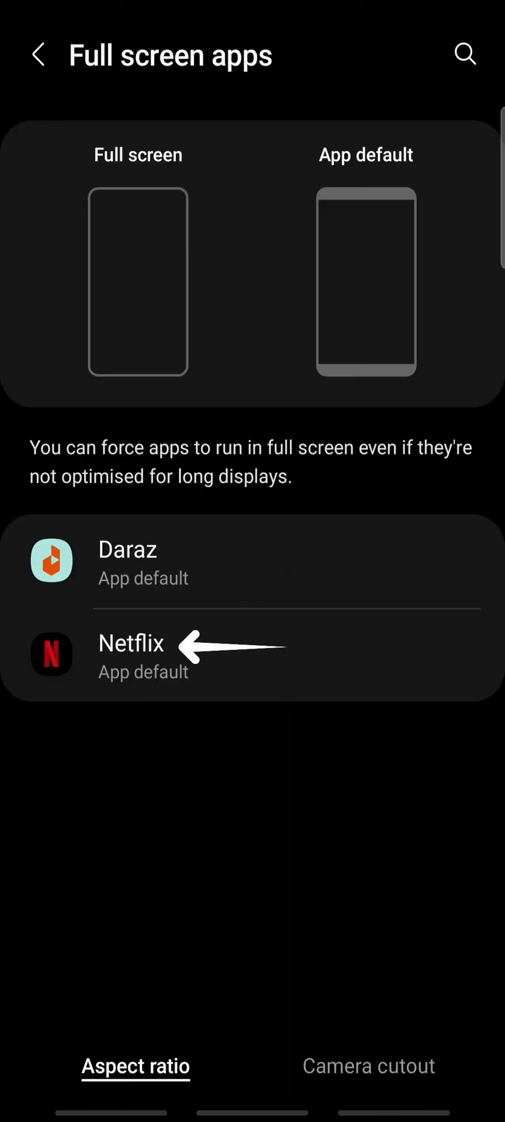
Set Netflix's aspect ratio to Full screen, leaving Daraz on App default
left_click(143, 655)
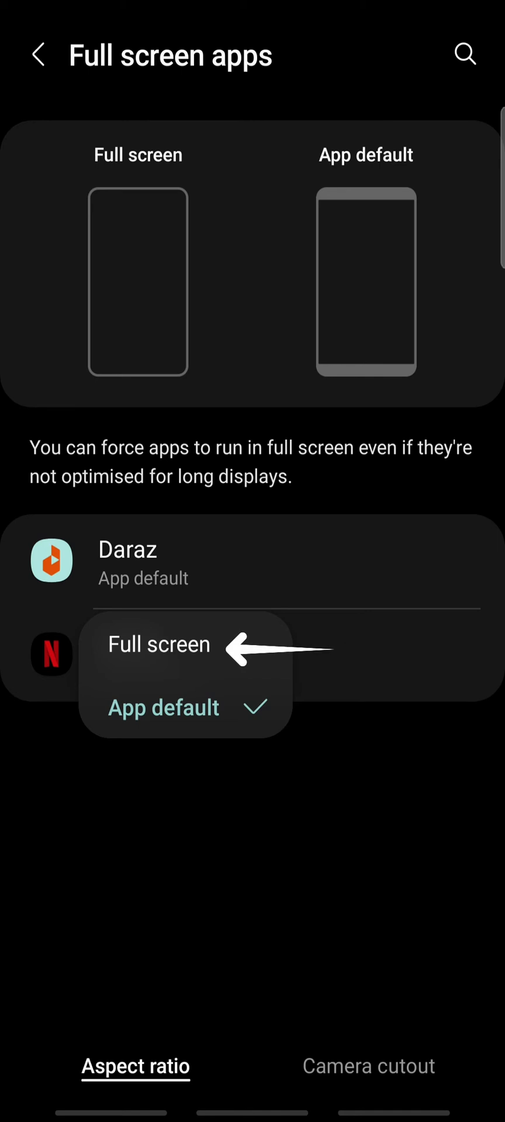
left_click(159, 645)
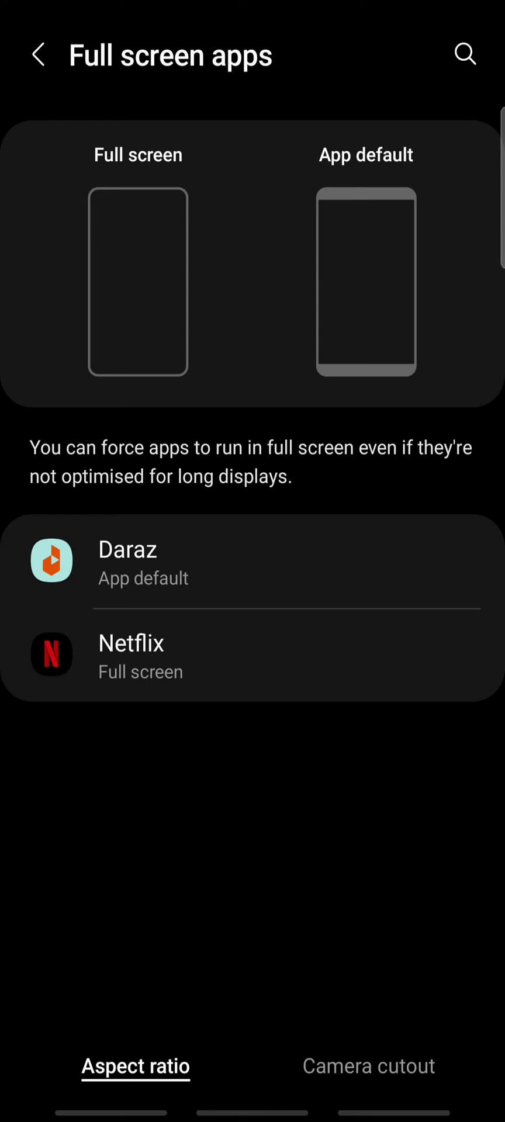
Leave Settings and relaunch Netflix so its home page fills the whole screen
key("recent")
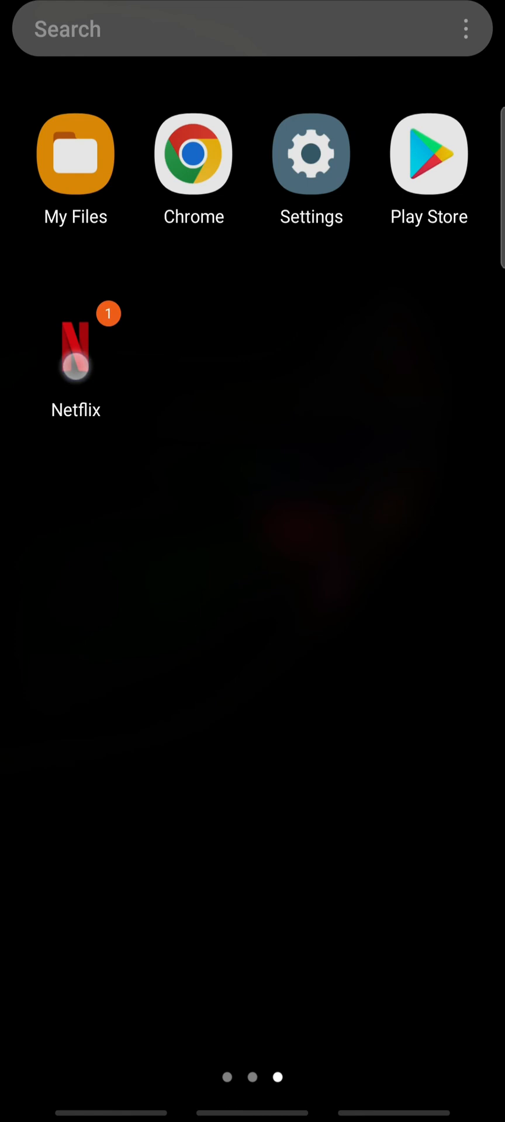
left_click(75, 360)
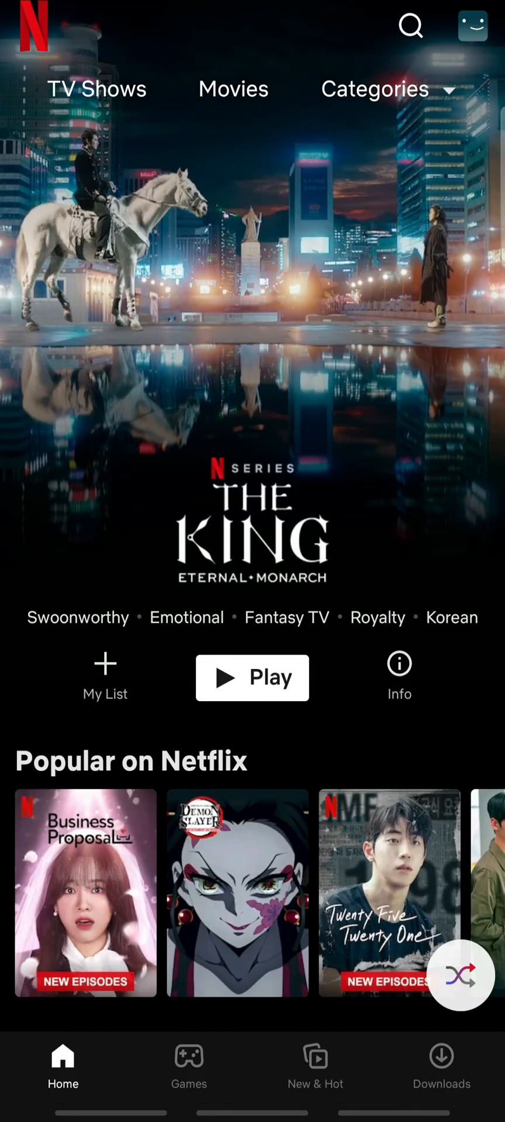